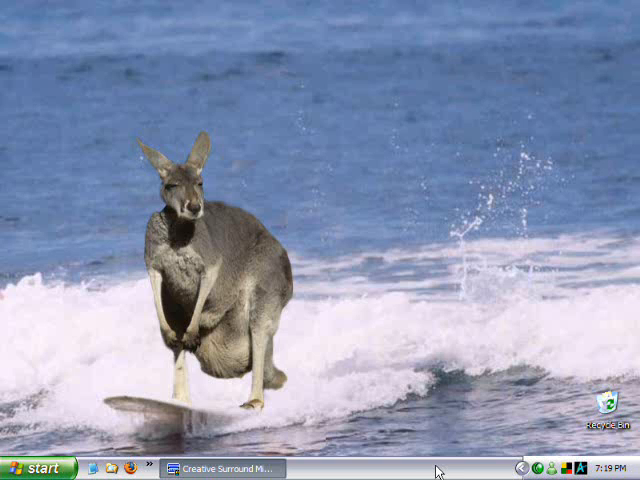
Launch DVD Shrink 3.2 from its desktop icon into full-disc backup mode
click(160, 468)
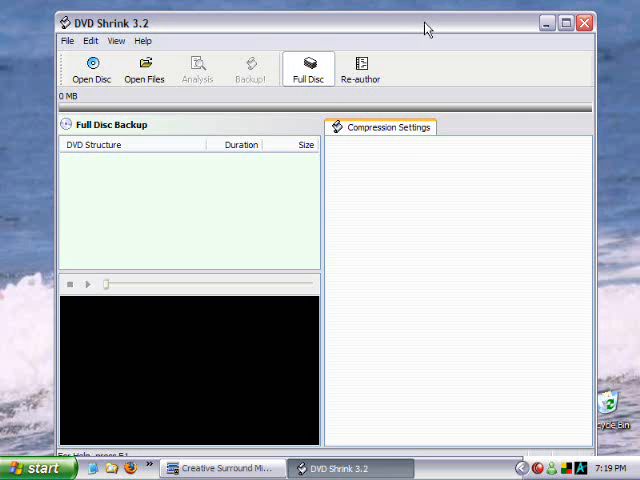
mouse_move(148, 40)
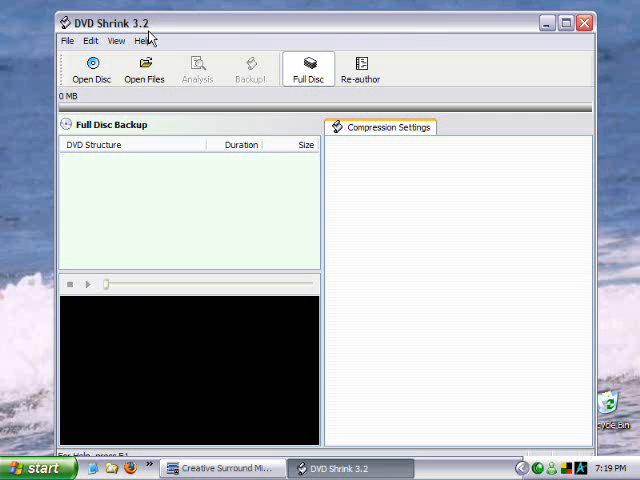
mouse_move(172, 32)
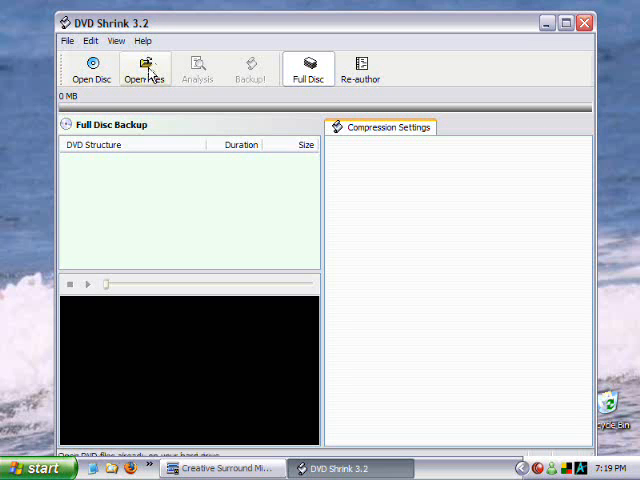
mouse_move(90, 68)
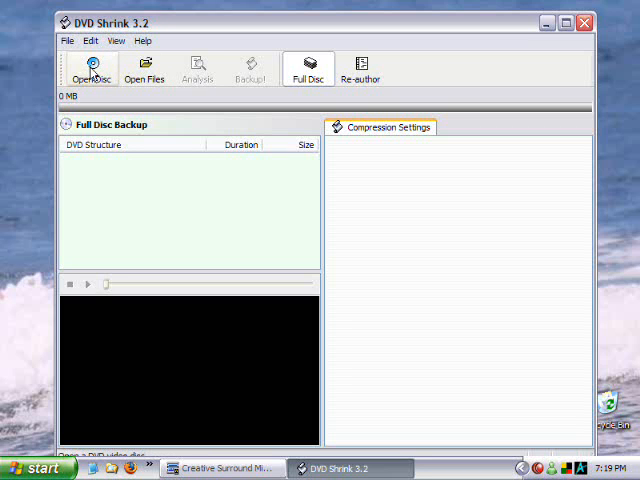
Load the DVD in drive E: as the backup source and let it analyse
click(88, 70)
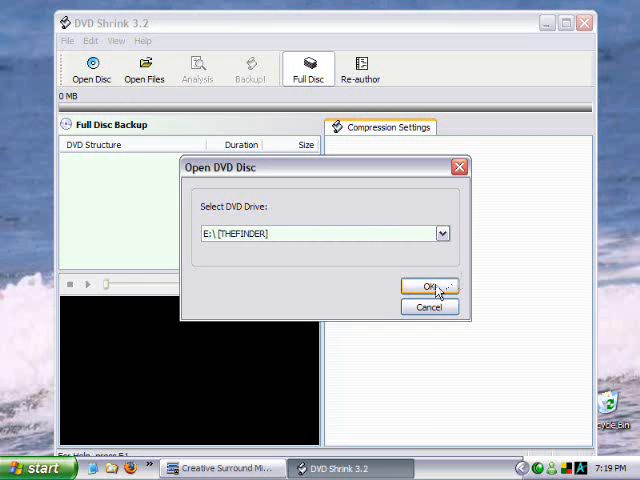
click(428, 288)
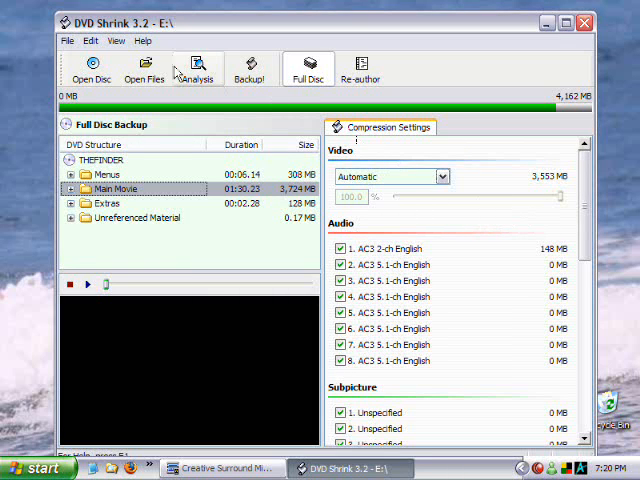
scroll(down, 3)
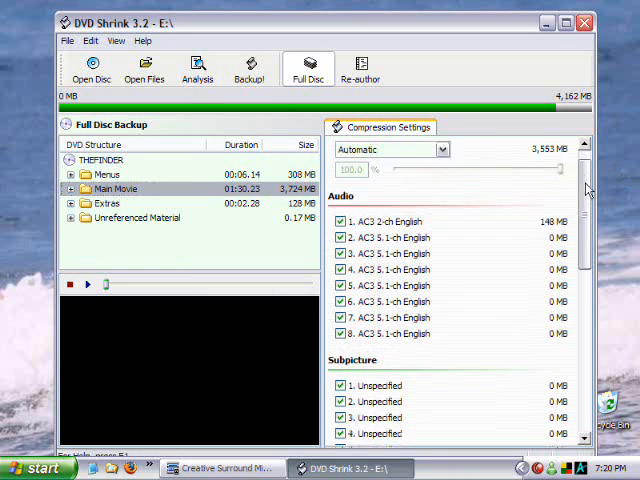
scroll(down, 3)
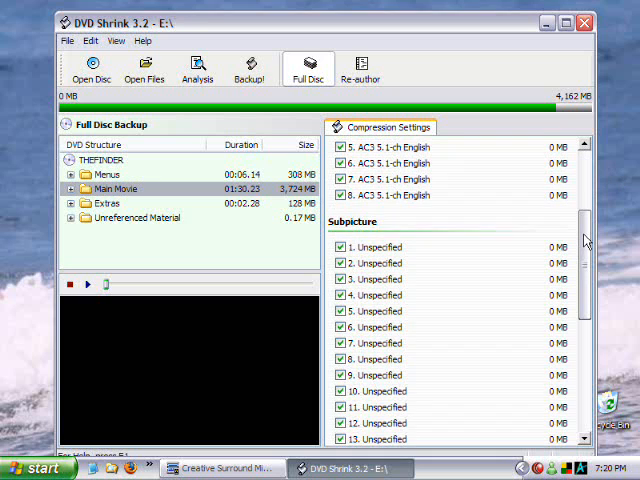
scroll(down, 3)
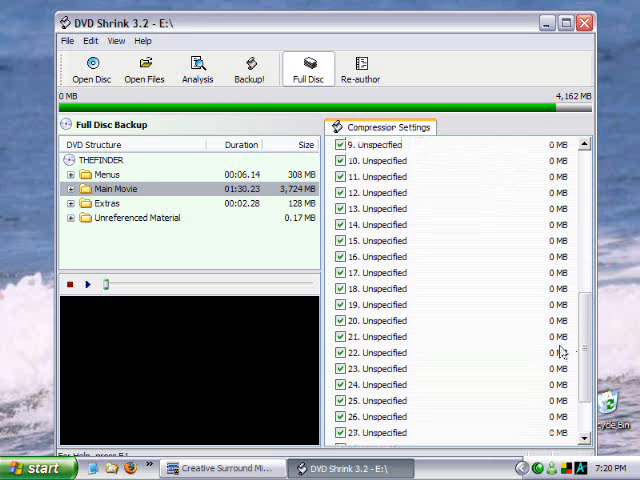
scroll(up, 3)
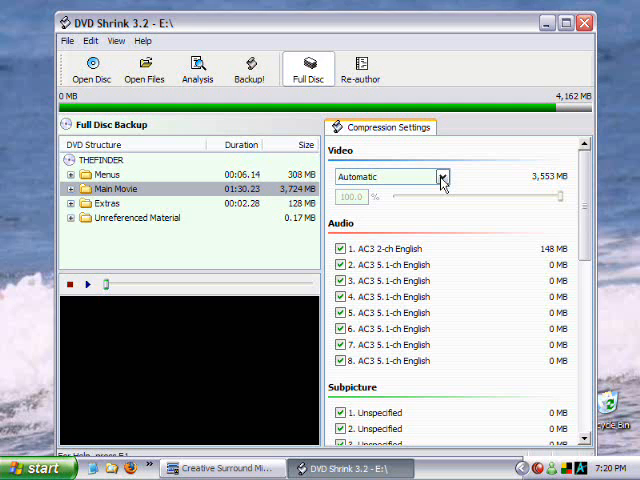
click(440, 176)
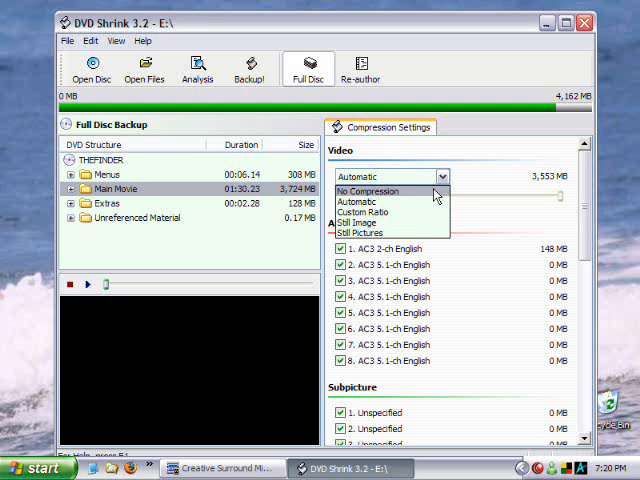
click(356, 202)
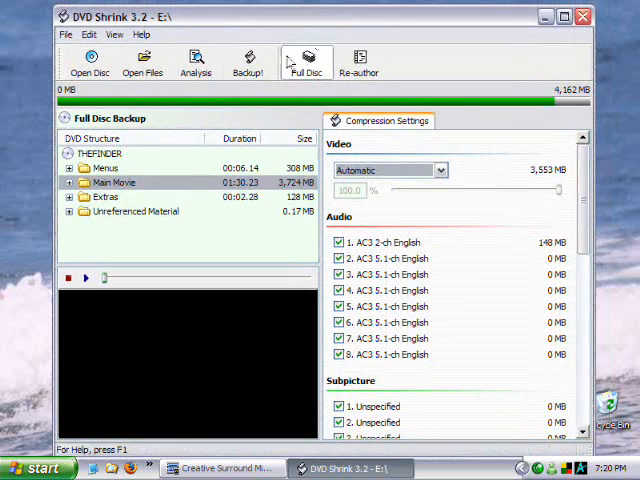
mouse_move(248, 62)
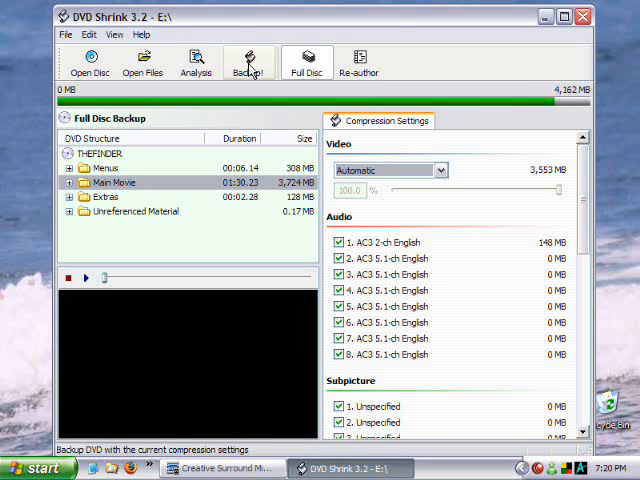
Start the backup to the DVD burner using the Desktop as the temporary VOB folder
click(248, 62)
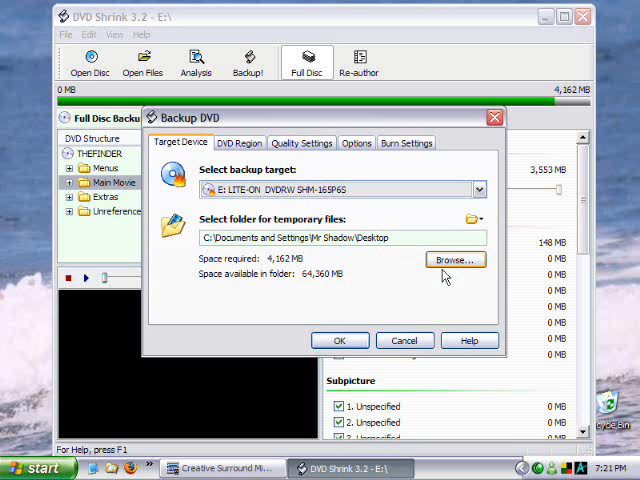
click(454, 260)
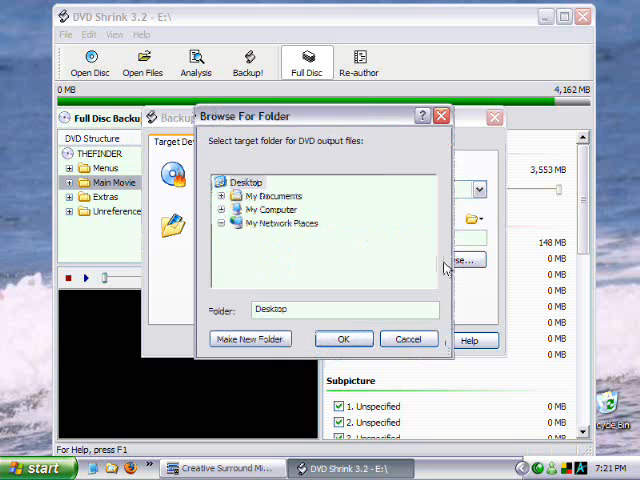
click(344, 340)
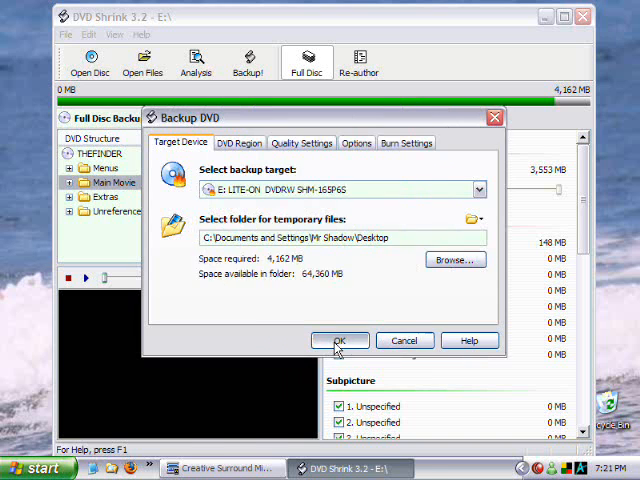
click(340, 340)
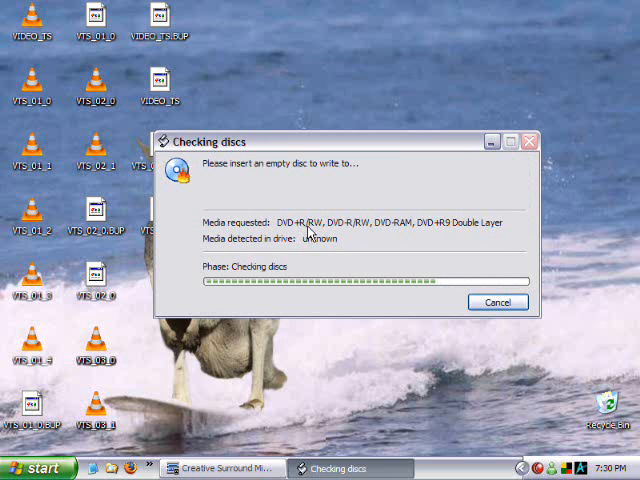
mouse_move(368, 184)
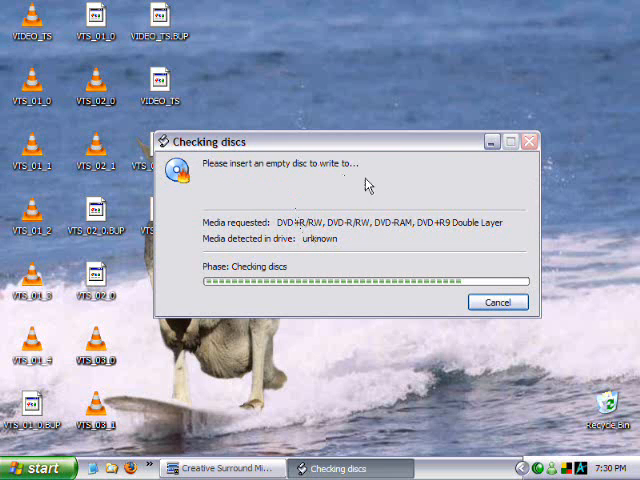
mouse_move(304, 184)
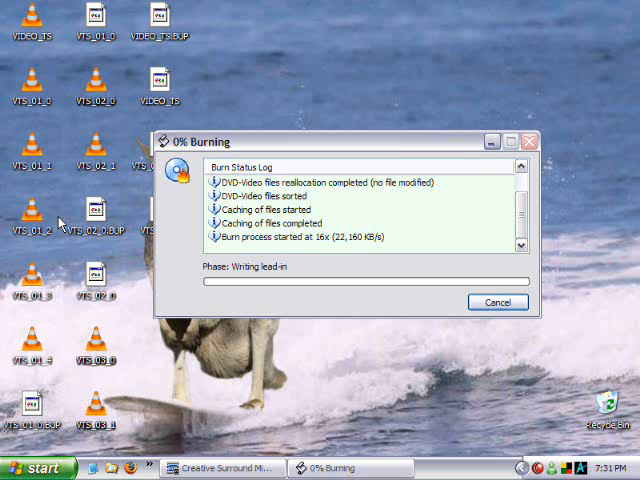
mouse_move(312, 82)
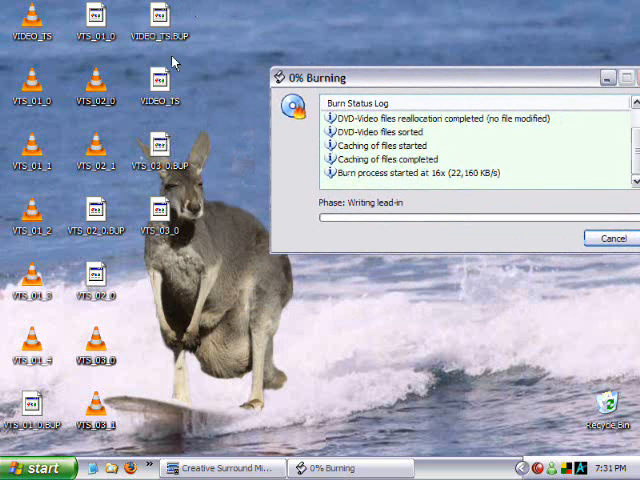
mouse_move(264, 144)
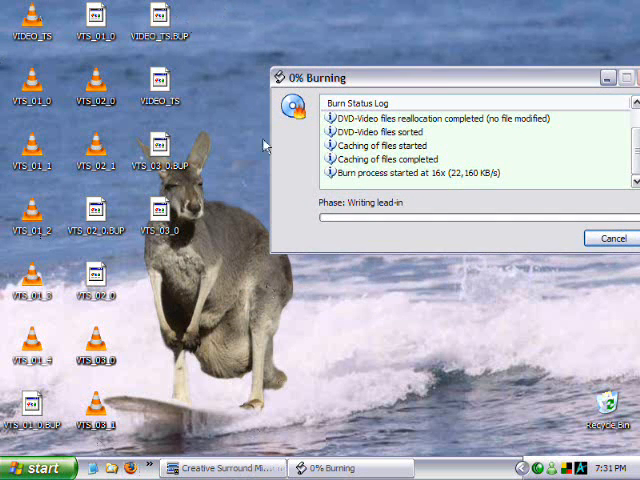
mouse_move(222, 8)
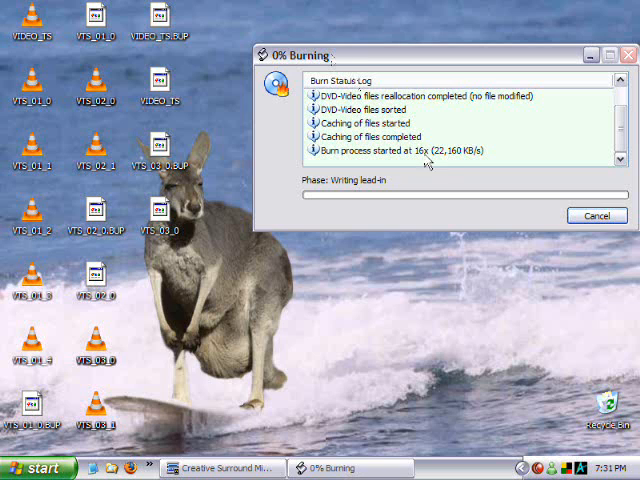
mouse_move(82, 354)
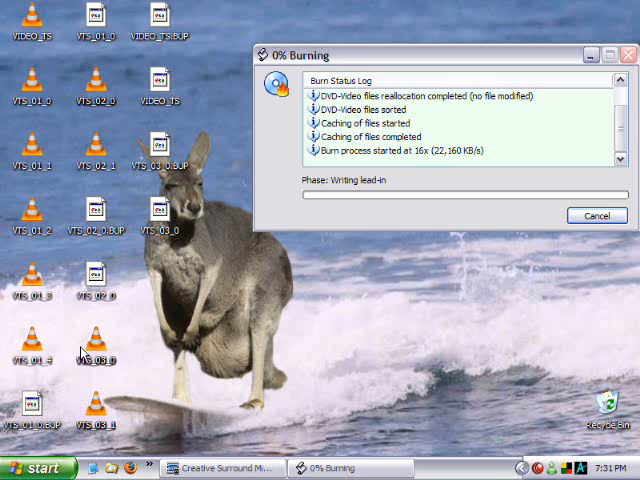
mouse_move(308, 284)
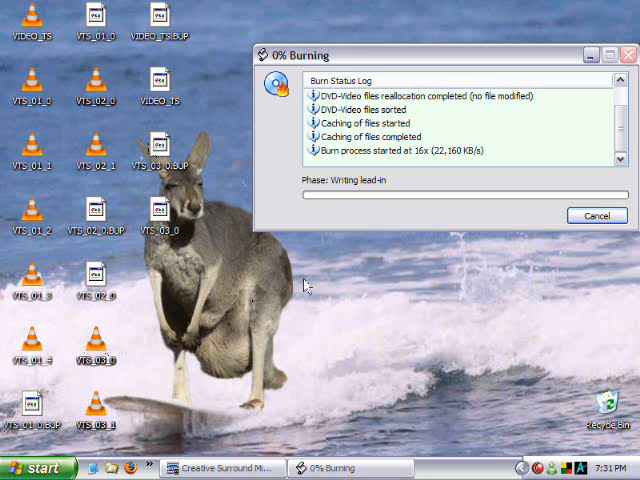
mouse_move(480, 316)
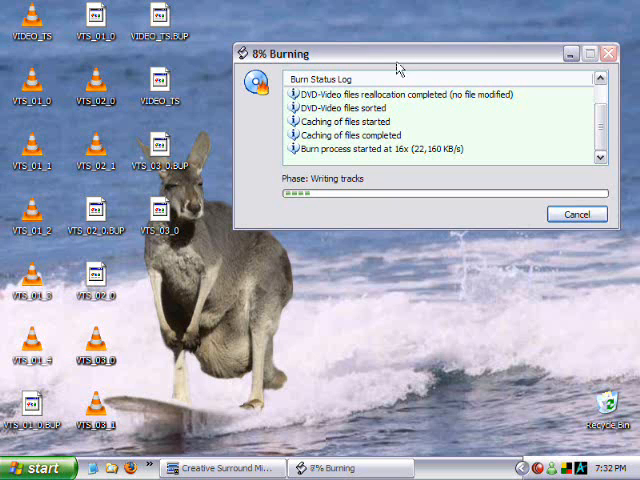
mouse_move(360, 216)
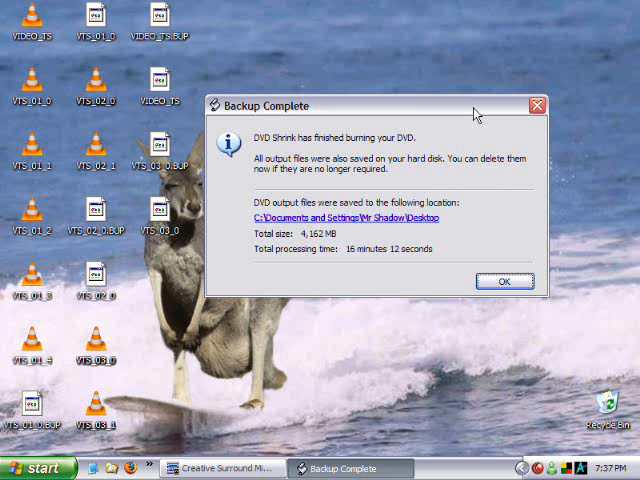
mouse_move(468, 116)
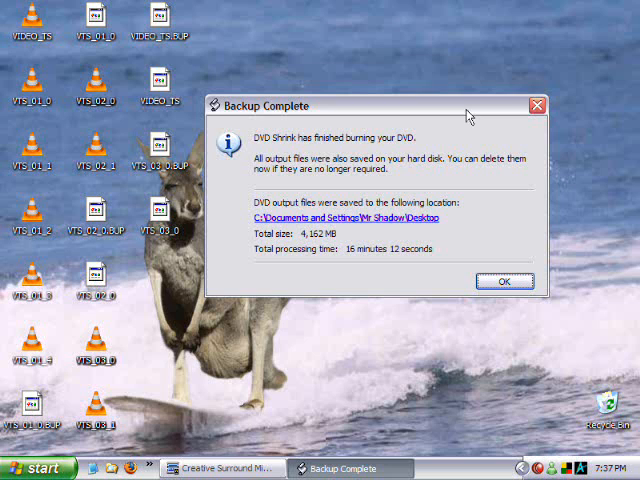
mouse_move(462, 116)
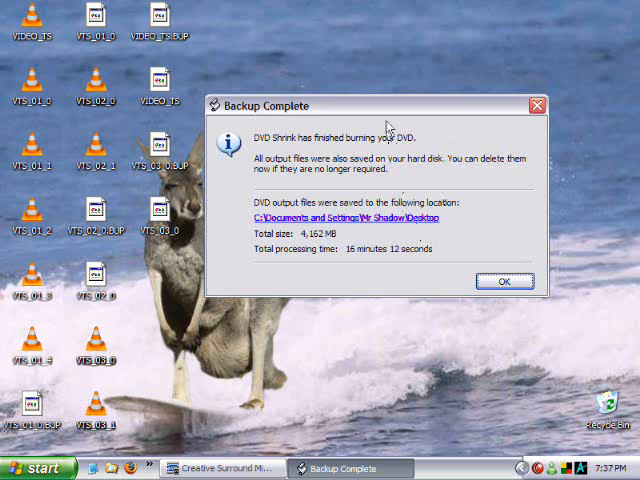
mouse_move(262, 152)
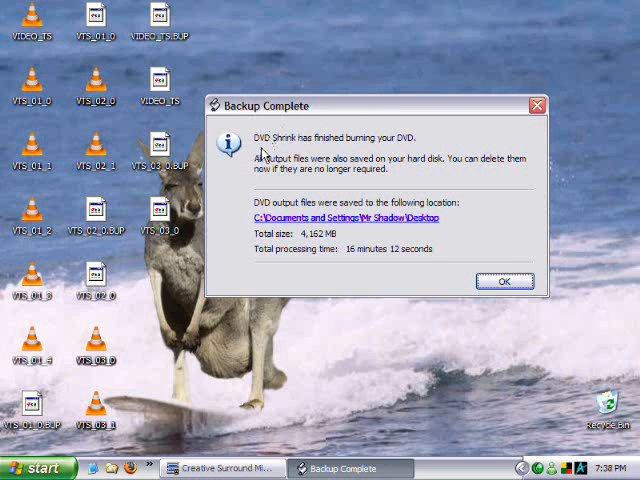
mouse_move(284, 178)
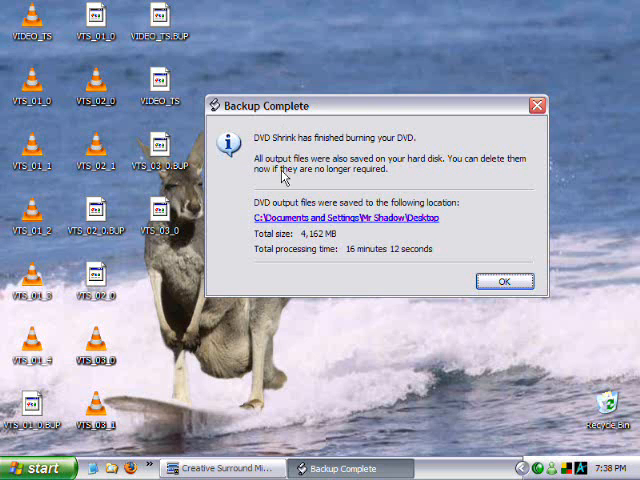
mouse_move(344, 216)
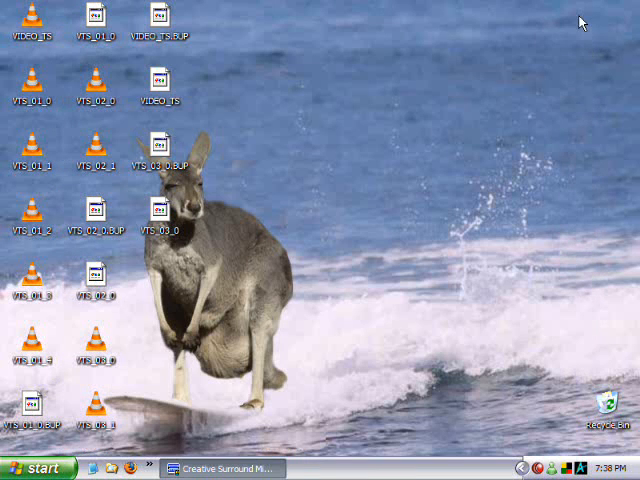
mouse_move(228, 332)
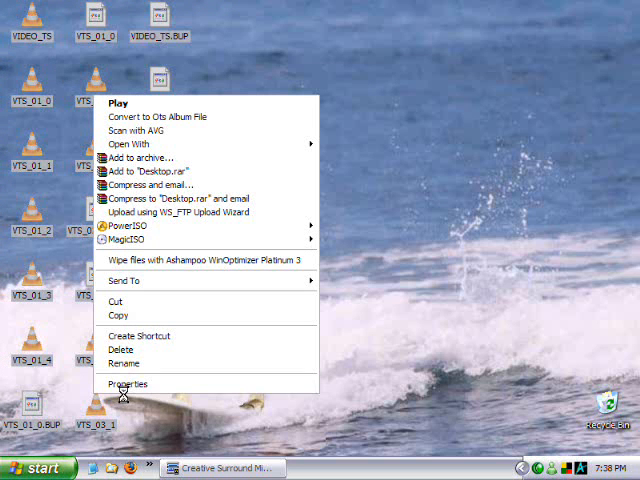
Delete the temporary VOB and IFO files from the desktop to the Recycle Bin
click(126, 384)
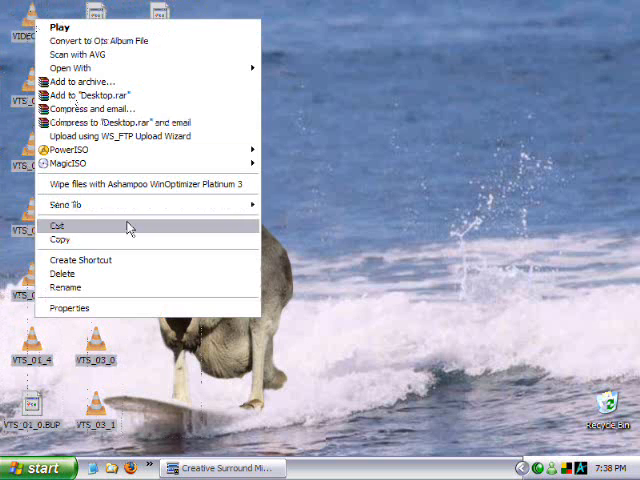
click(62, 272)
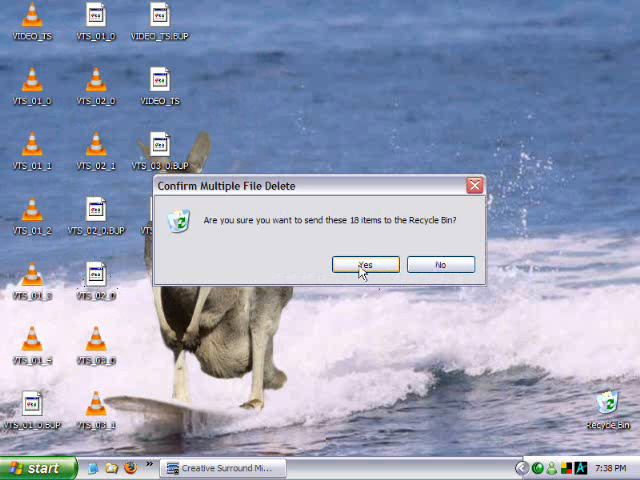
click(364, 264)
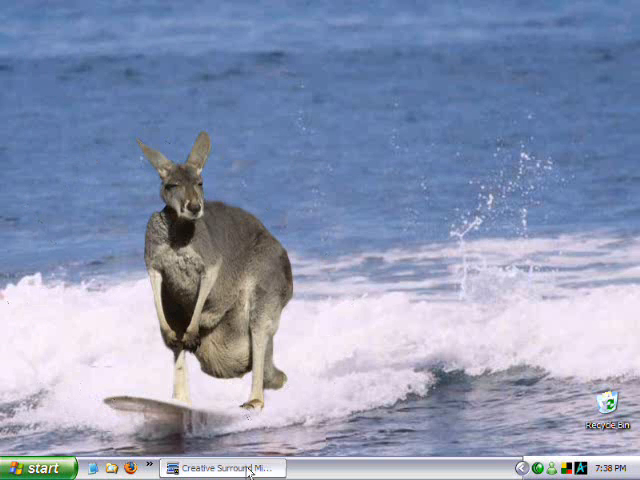
mouse_move(292, 462)
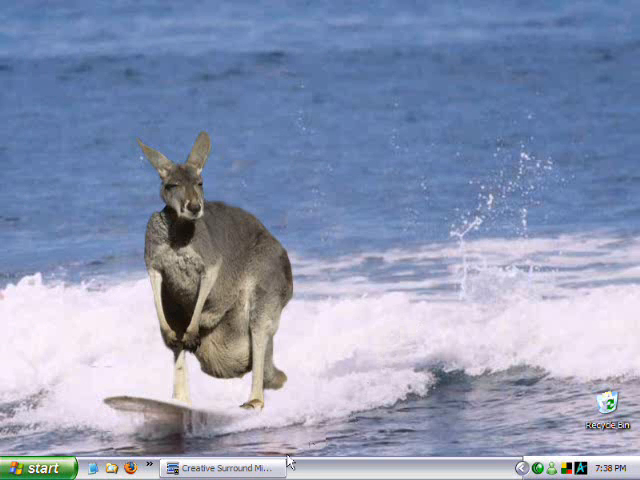